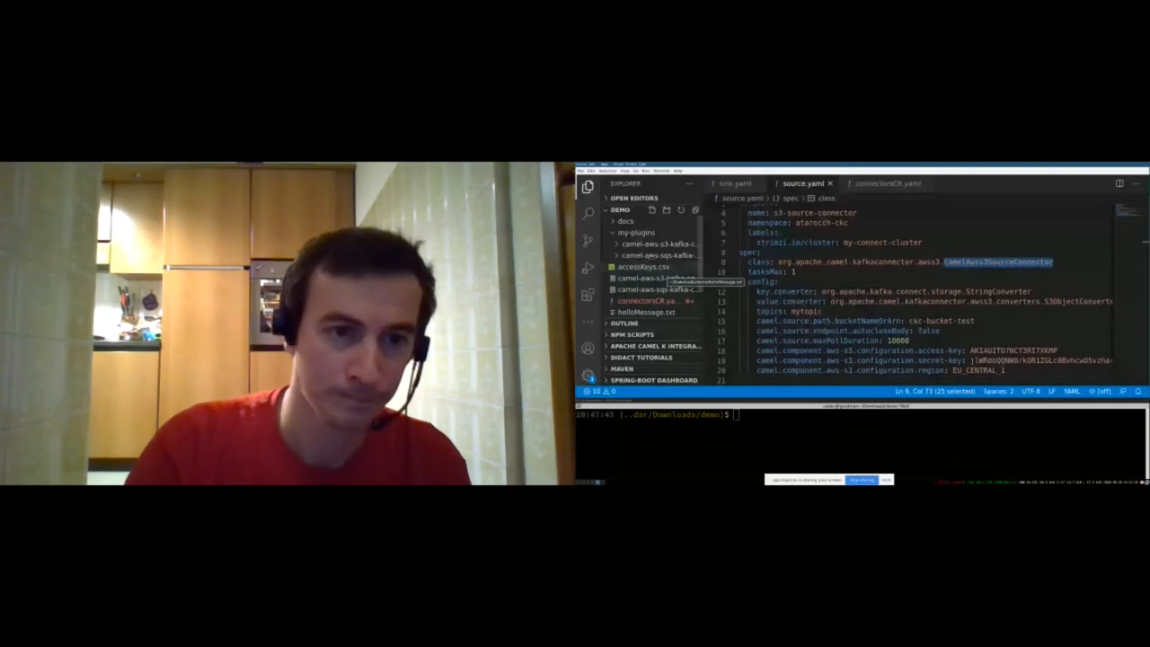
Expand the docs folder under DEMO to reveal the connector example YAML files.
{"action": "left_click", "coordinate": [625, 221]}
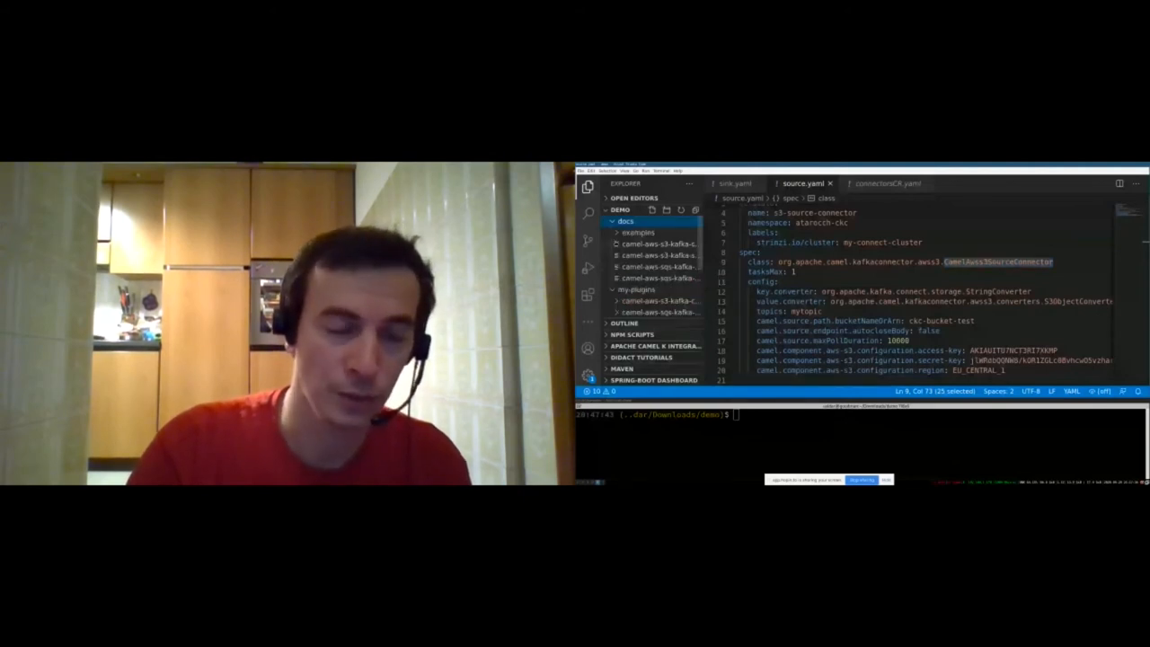
{"action": "left_click", "coordinate": [637, 232]}
{"action": "type", "text": "oc apply"}
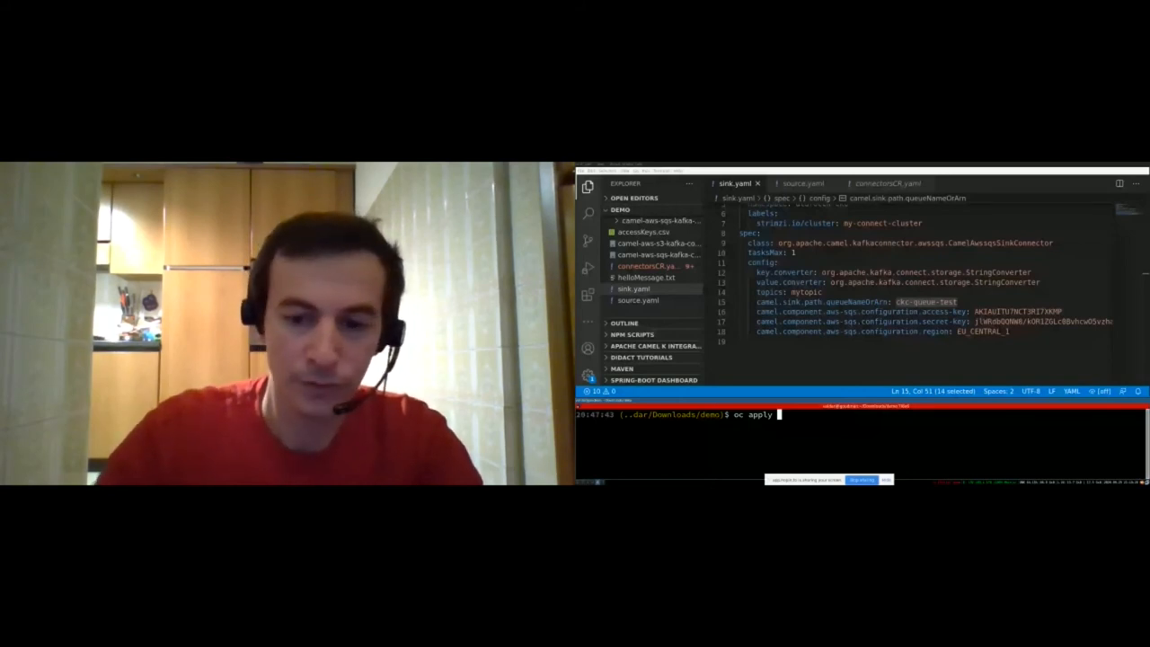
Enter 'oc apply -f source.yaml' in the integrated terminal.
{"action": "type", "text": "-f"}
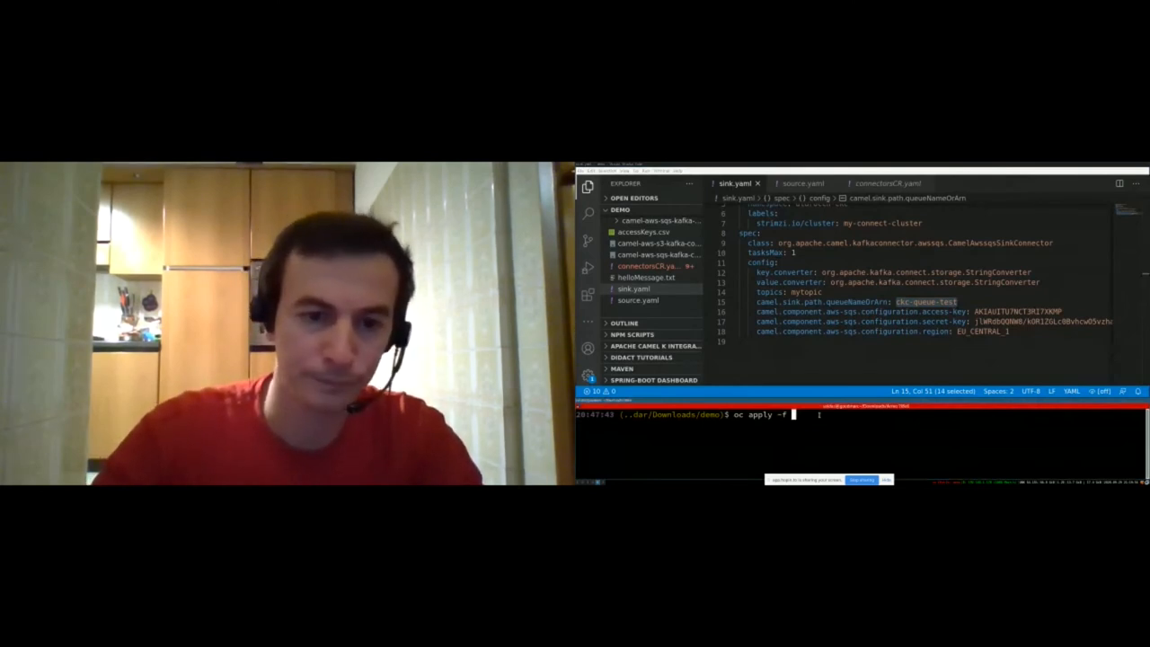
{"action": "type", "text": "source.yaml"}
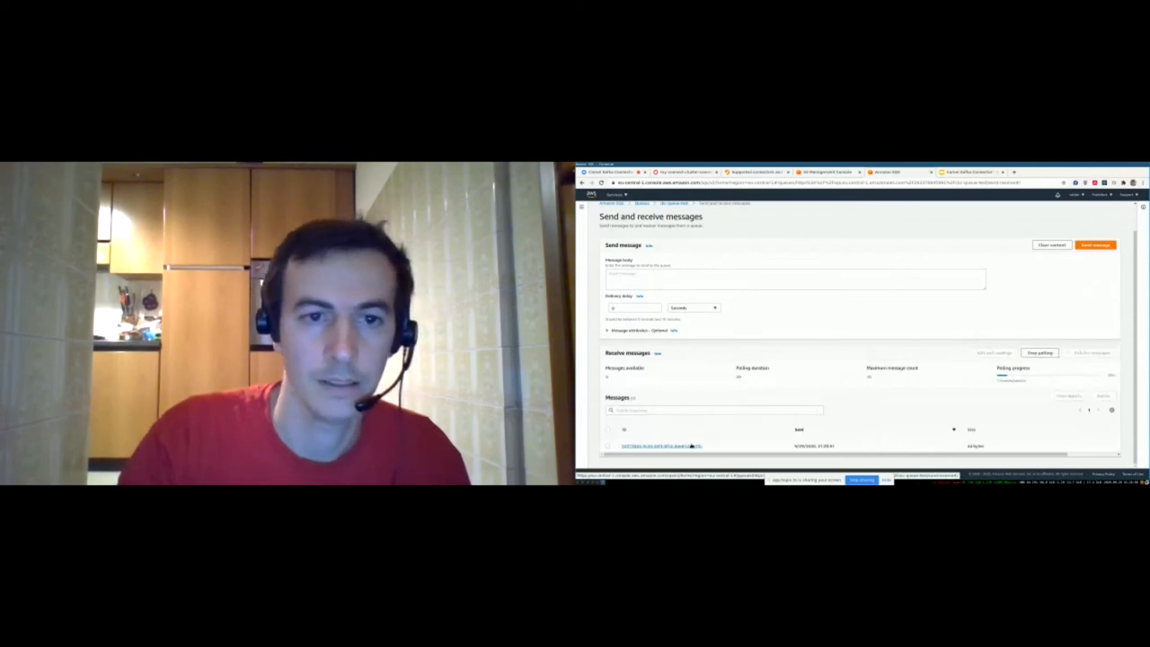
Open the received SQS message to view its 'galaxy far away' body text.
{"action": "left_click", "coordinate": [663, 446]}
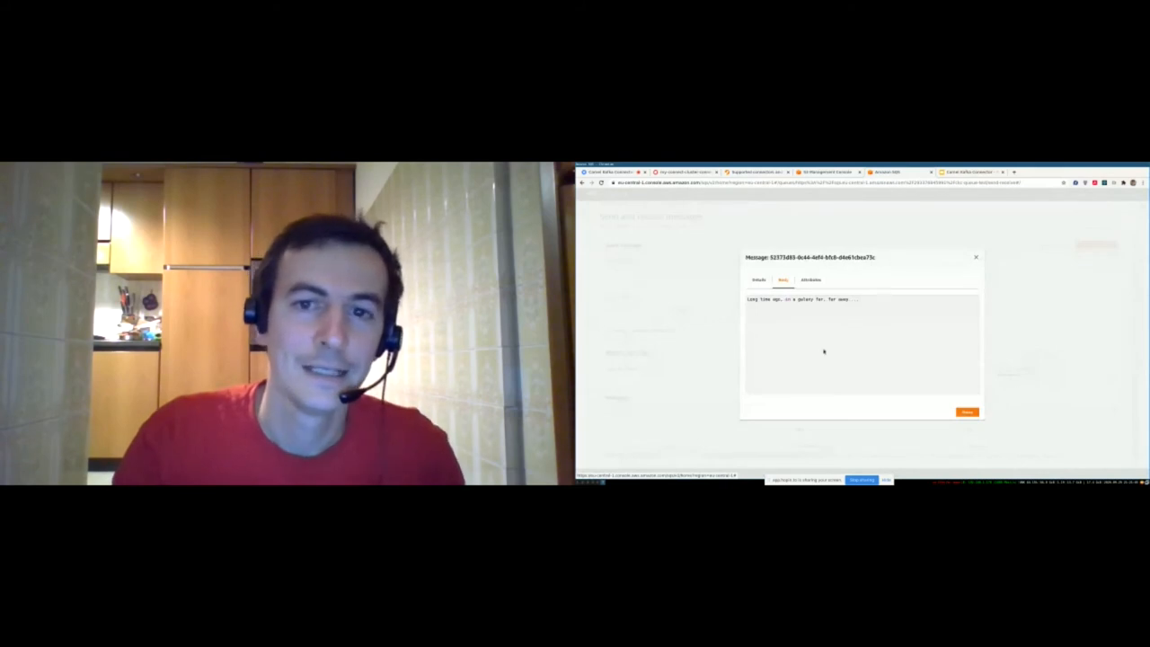